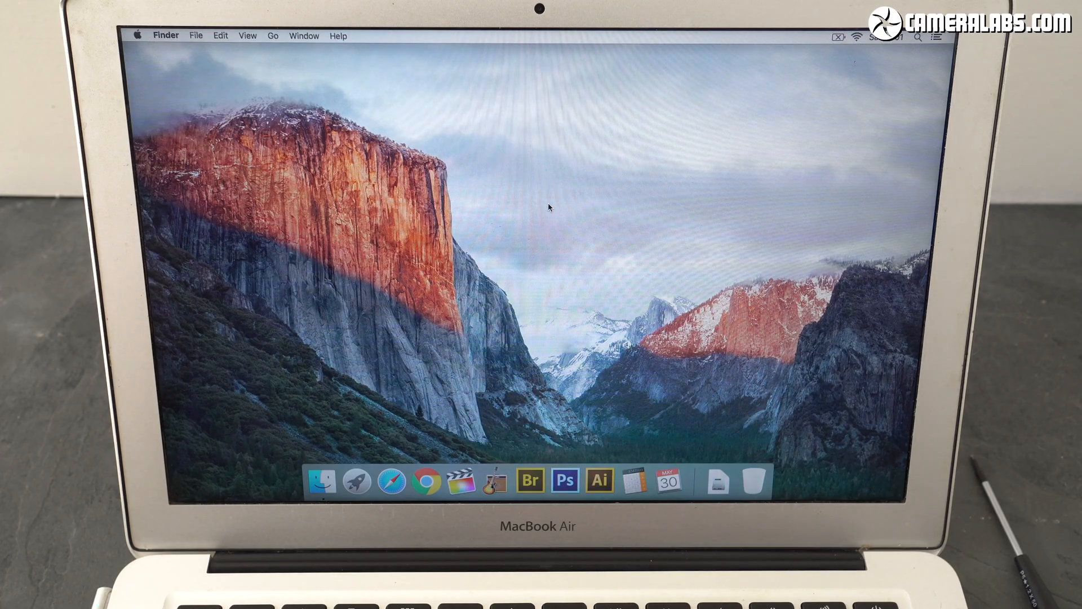
mouse_move(842, 41)
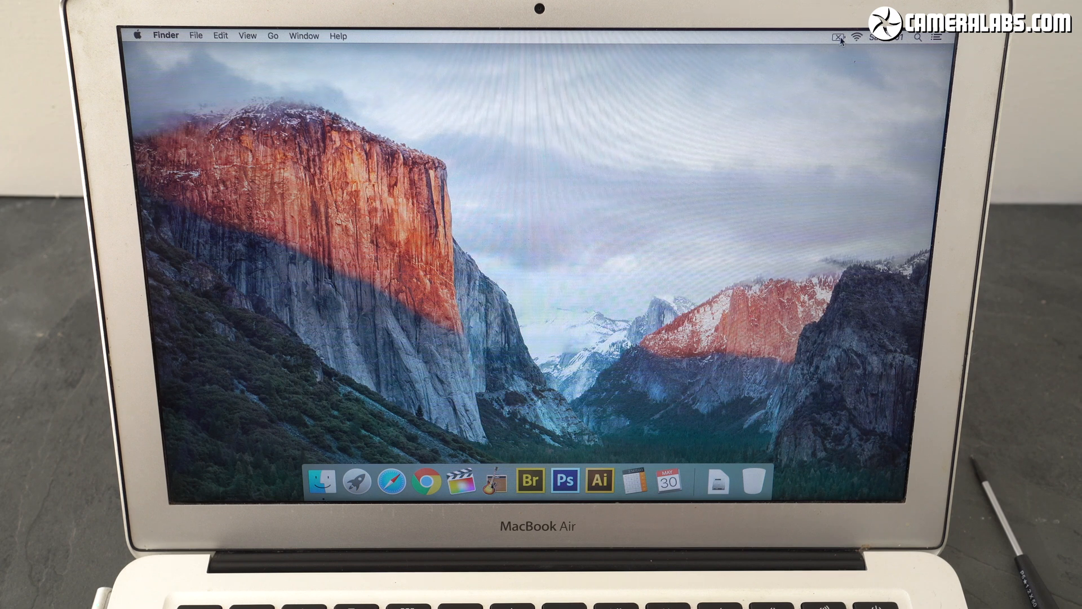
Step: Launch Chrome, load cameralabs.com and scroll down the homepage to the latest reviews
click(836, 36)
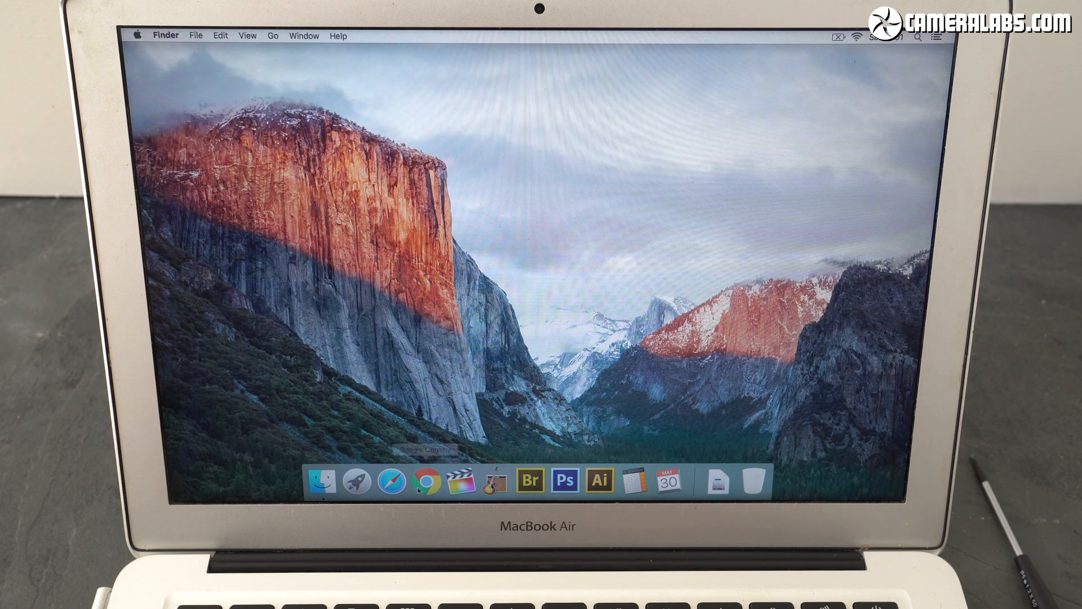
mouse_move(424, 482)
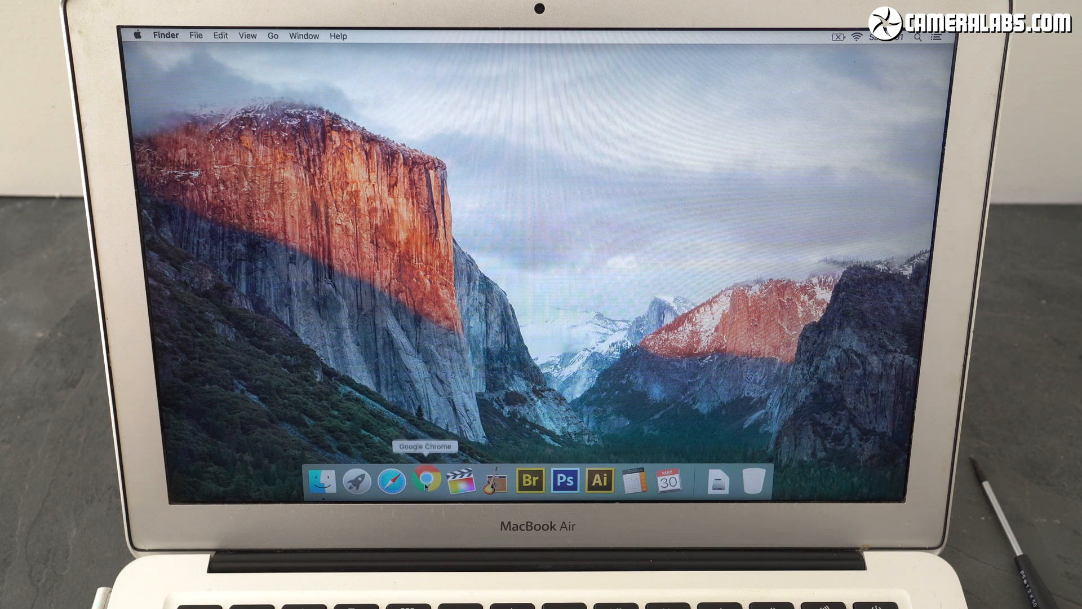
click(426, 481)
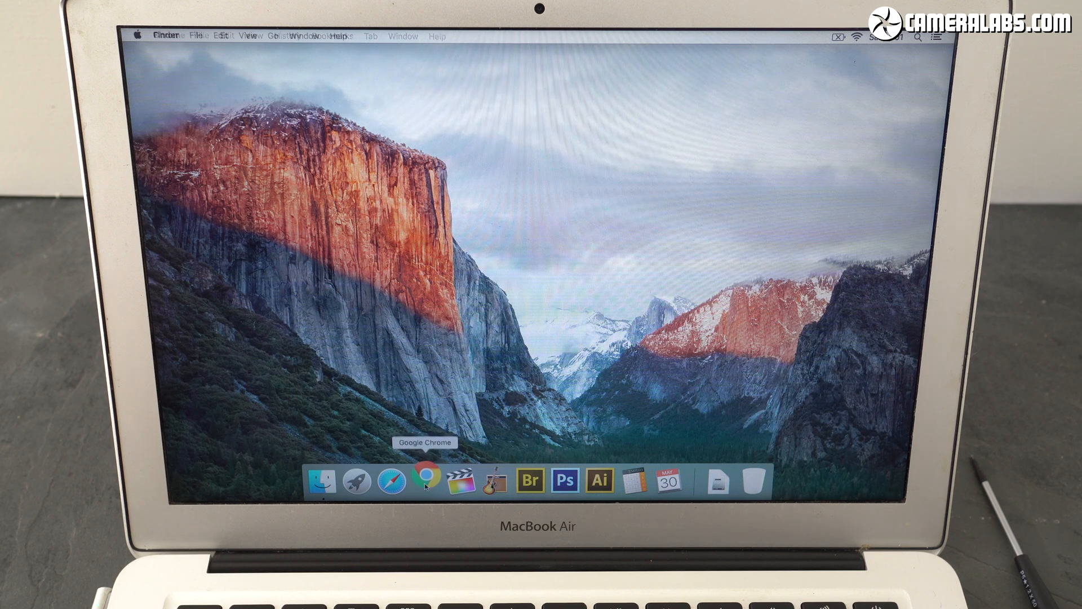
click(425, 480)
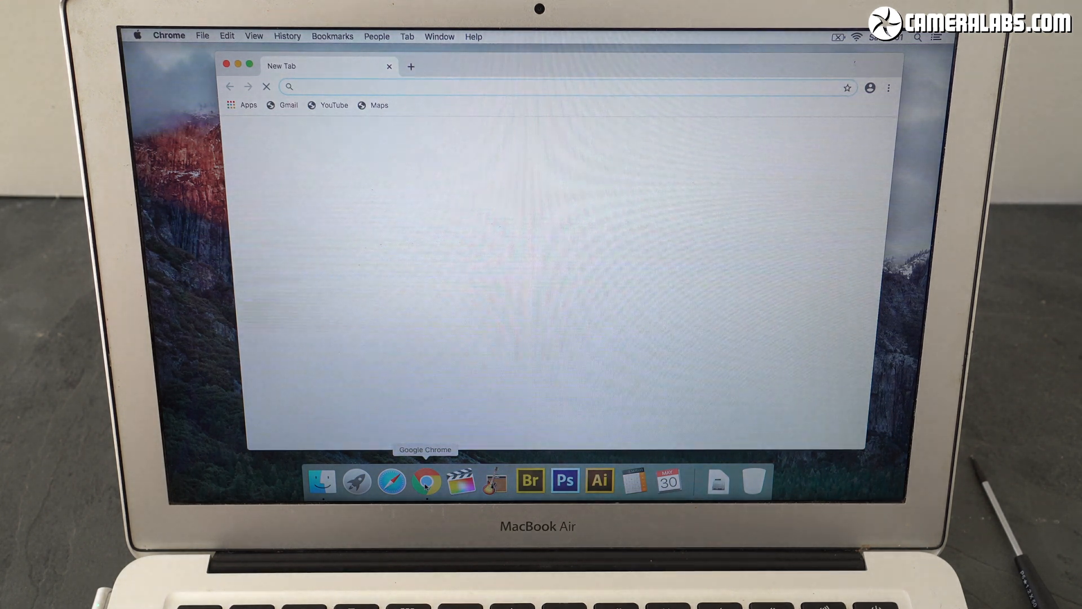
text(cameralabs.com)
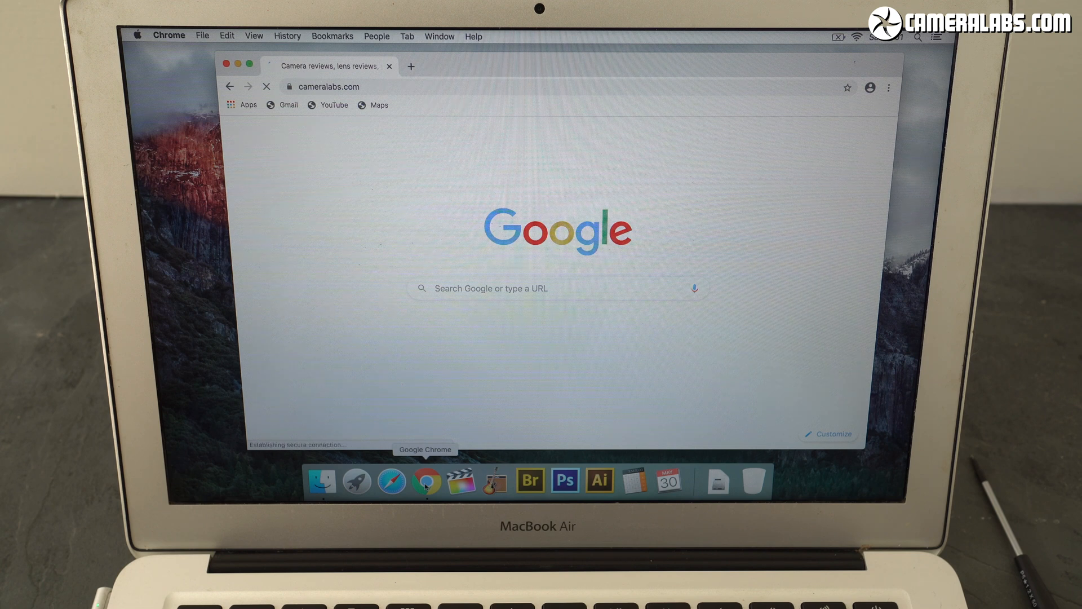
click(329, 87)
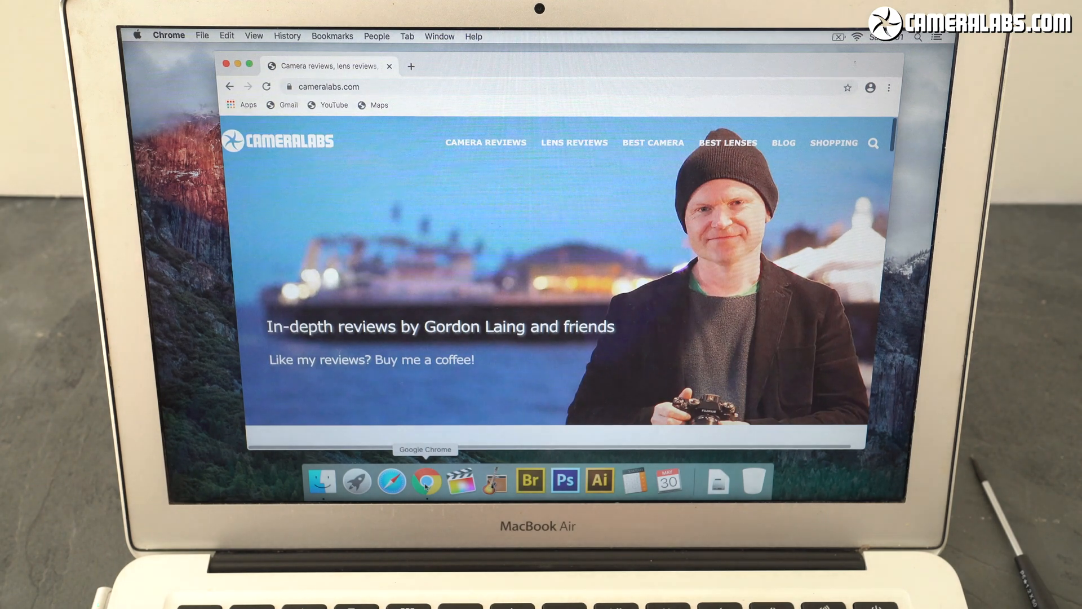
scroll(down, 3)
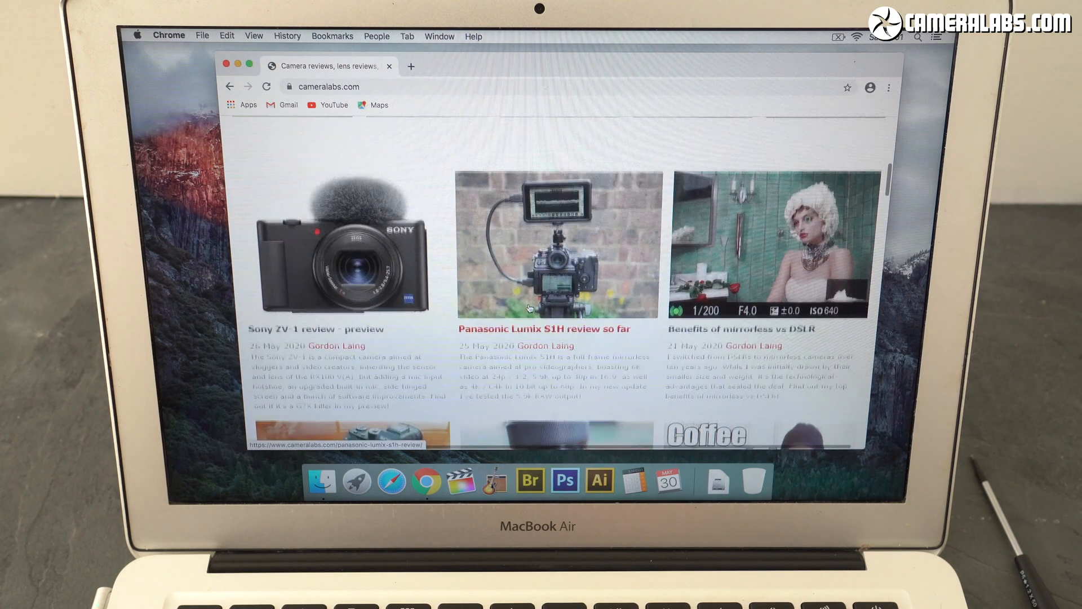
scroll(down, 3)
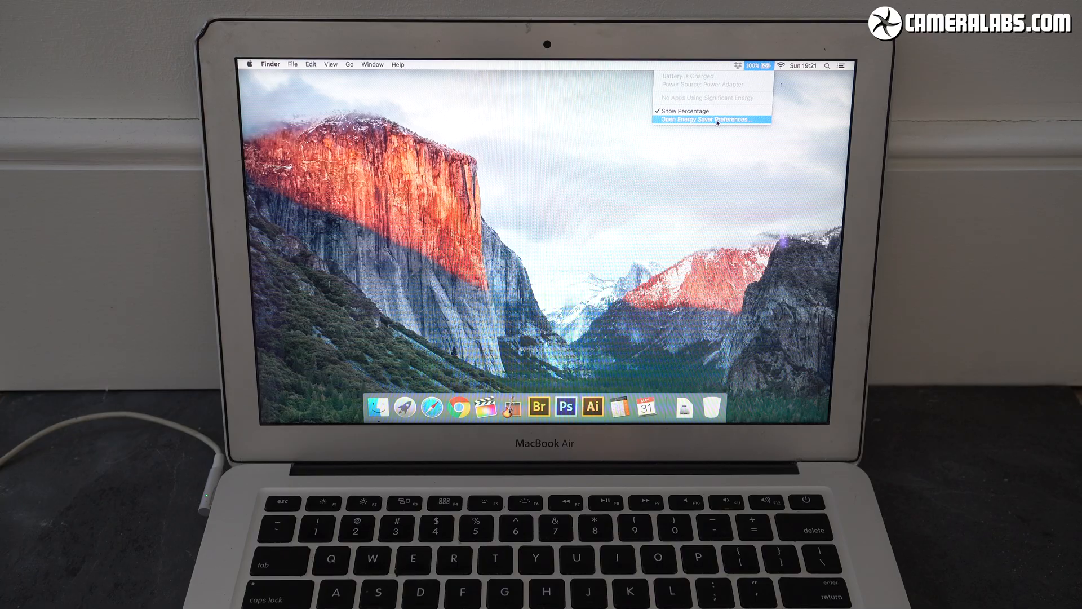
Step: Lengthen the Power Adapter computer-sleep slider in Energy Saver and OK the energy warning
click(711, 121)
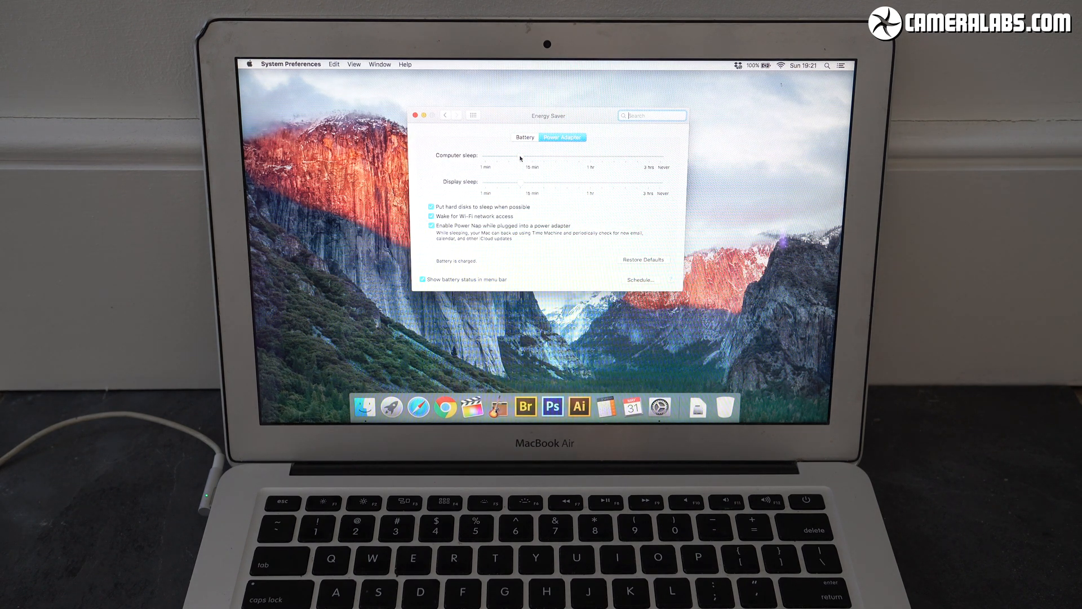
drag(519, 158, 660, 158)
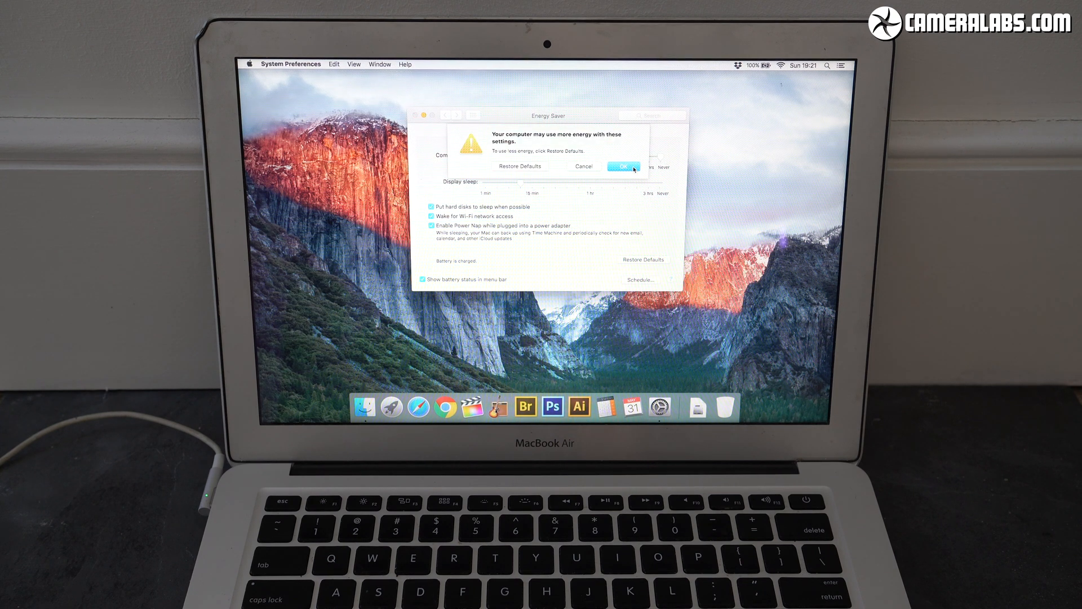
click(623, 167)
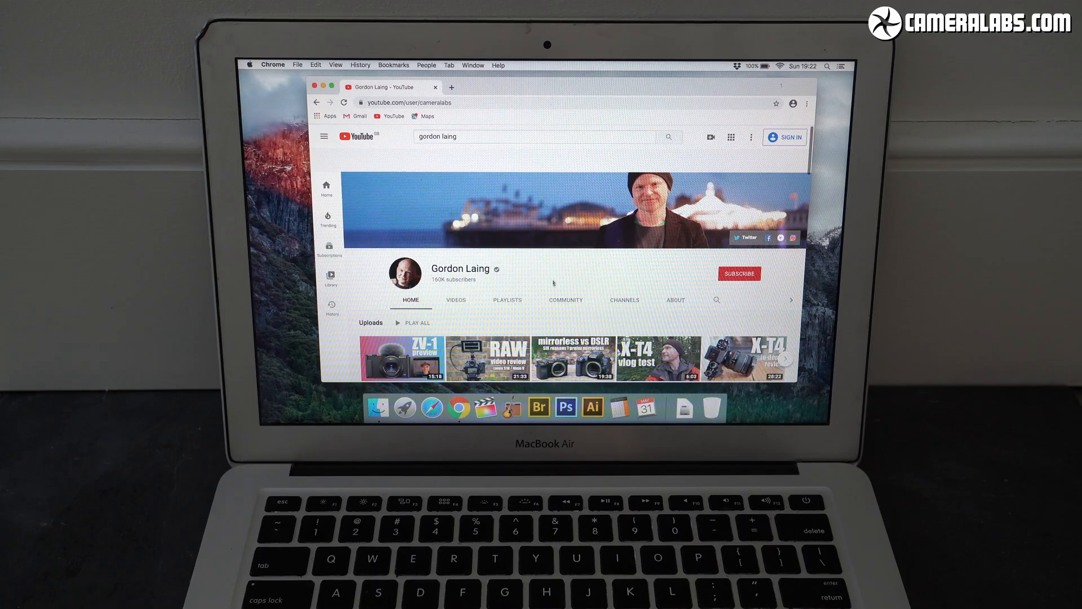
Step: Play the Panasonic Lumix S1H 5.9K RAW review from the channel page in full screen
scroll(down, 3)
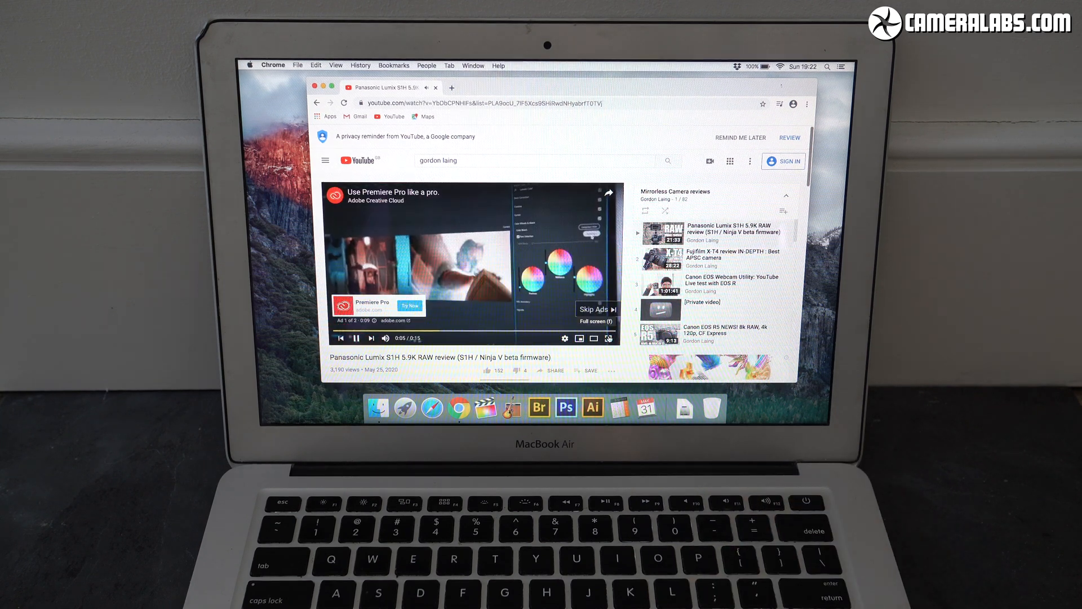
click(608, 339)
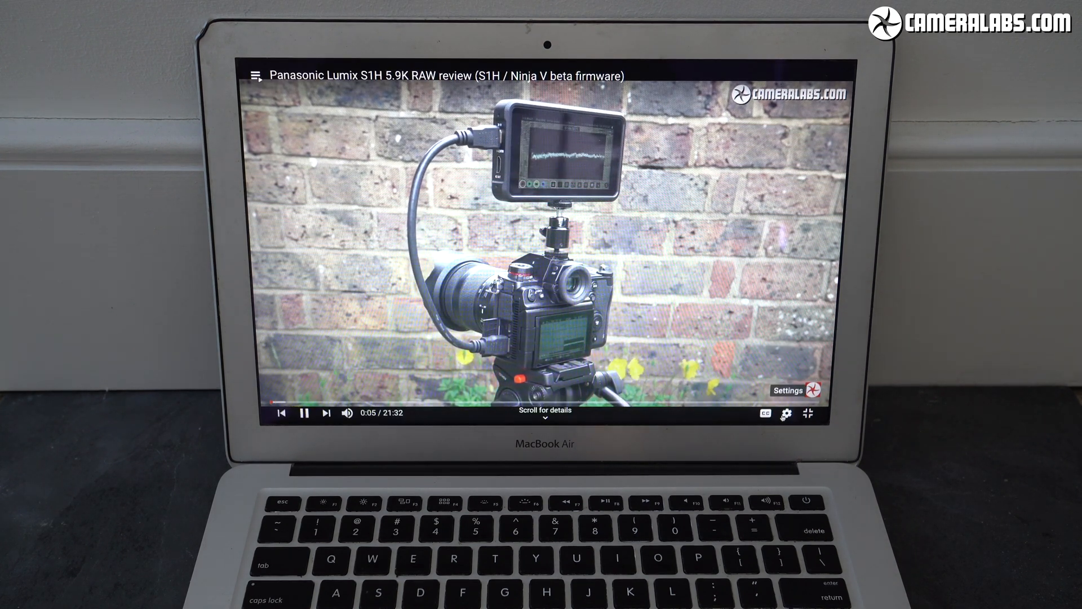
click(787, 414)
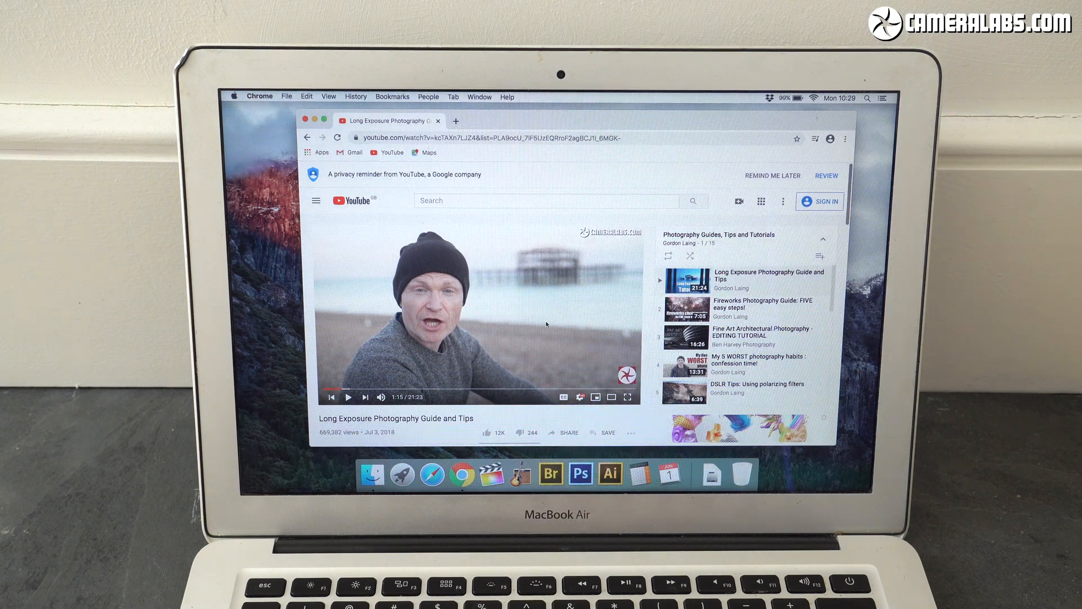
Step: Load cameralabs.com again and scroll down to the DJI Mavic Air 2 and Canon RF 15-35mm reviews
click(484, 137)
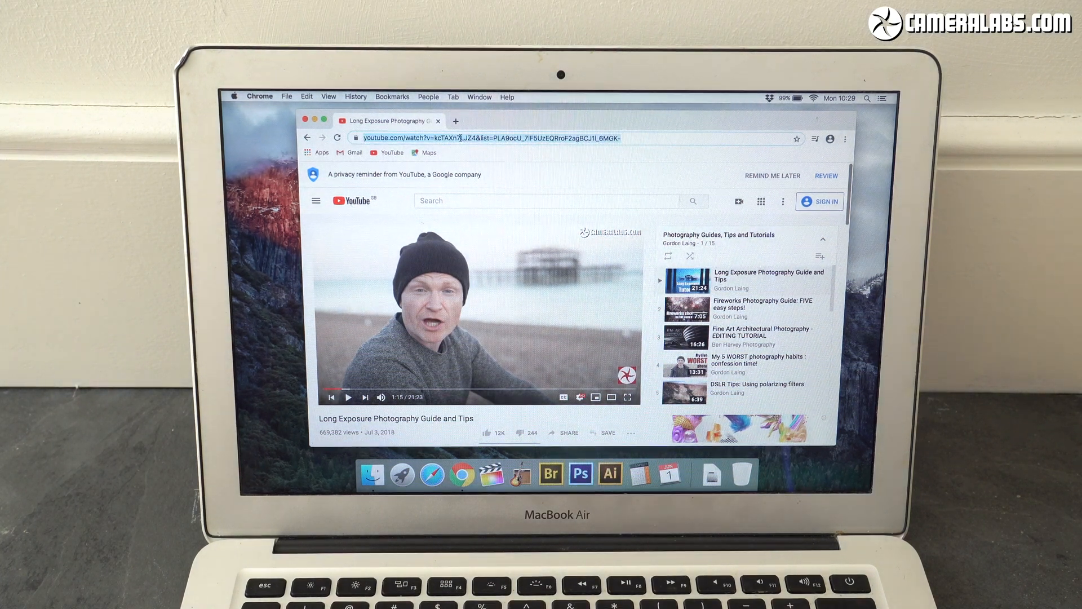
text(cameralabs.com)
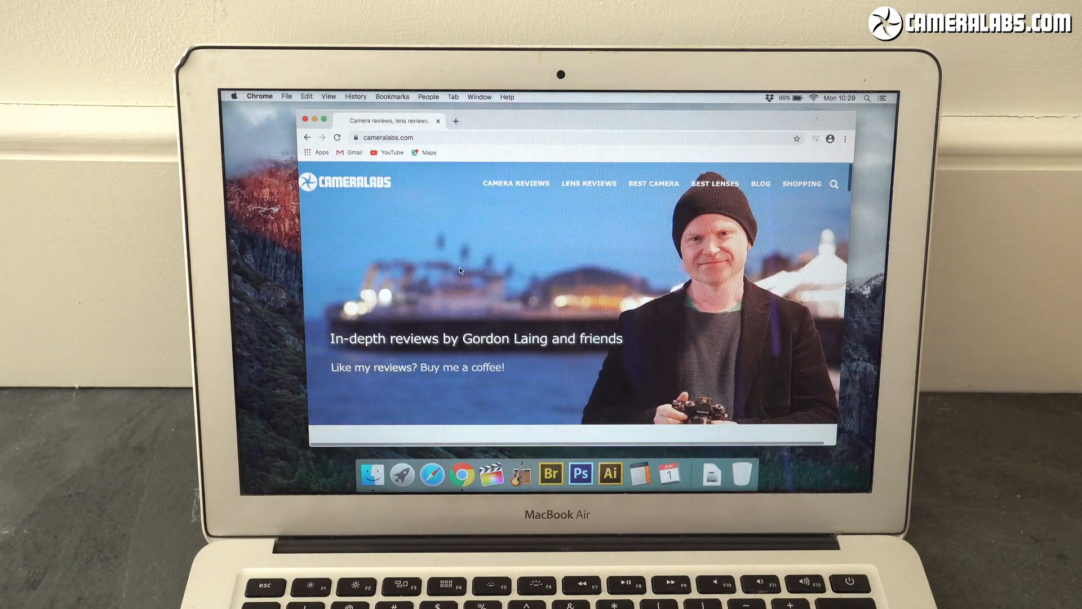
scroll(down, 3)
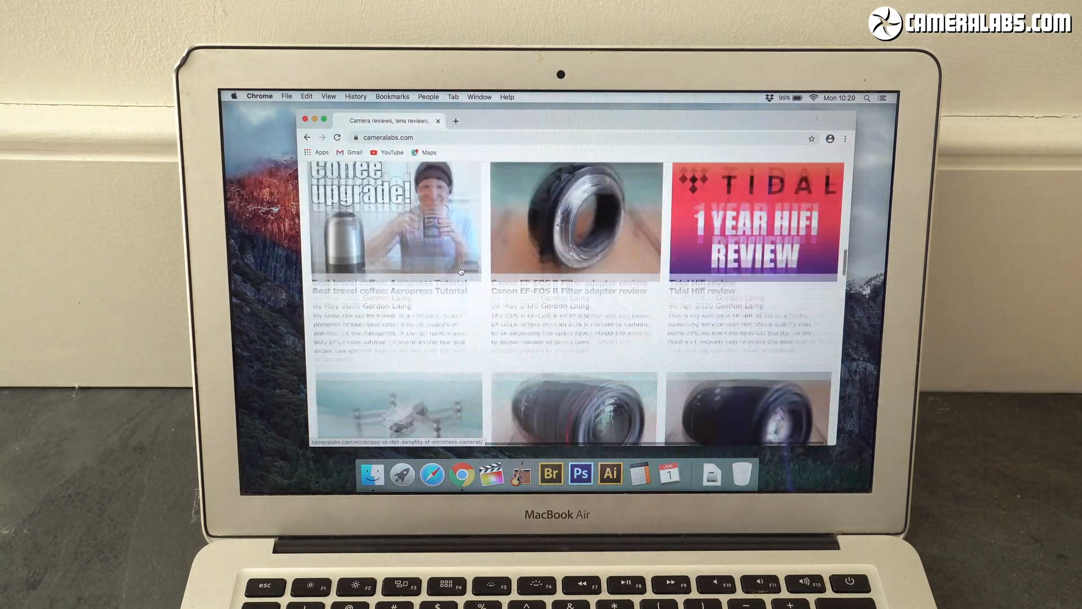
scroll(down, 3)
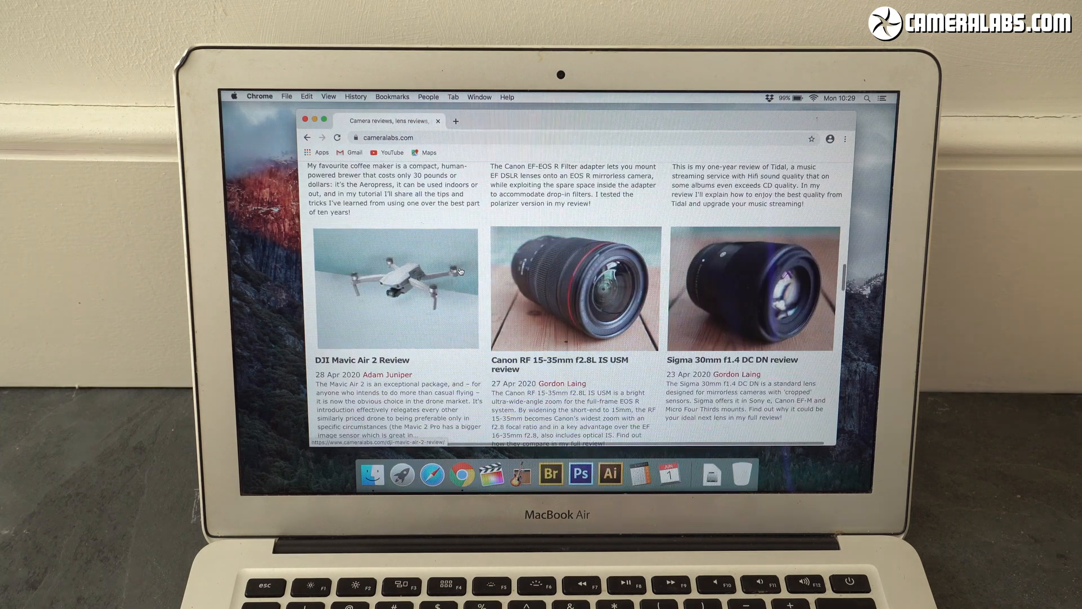